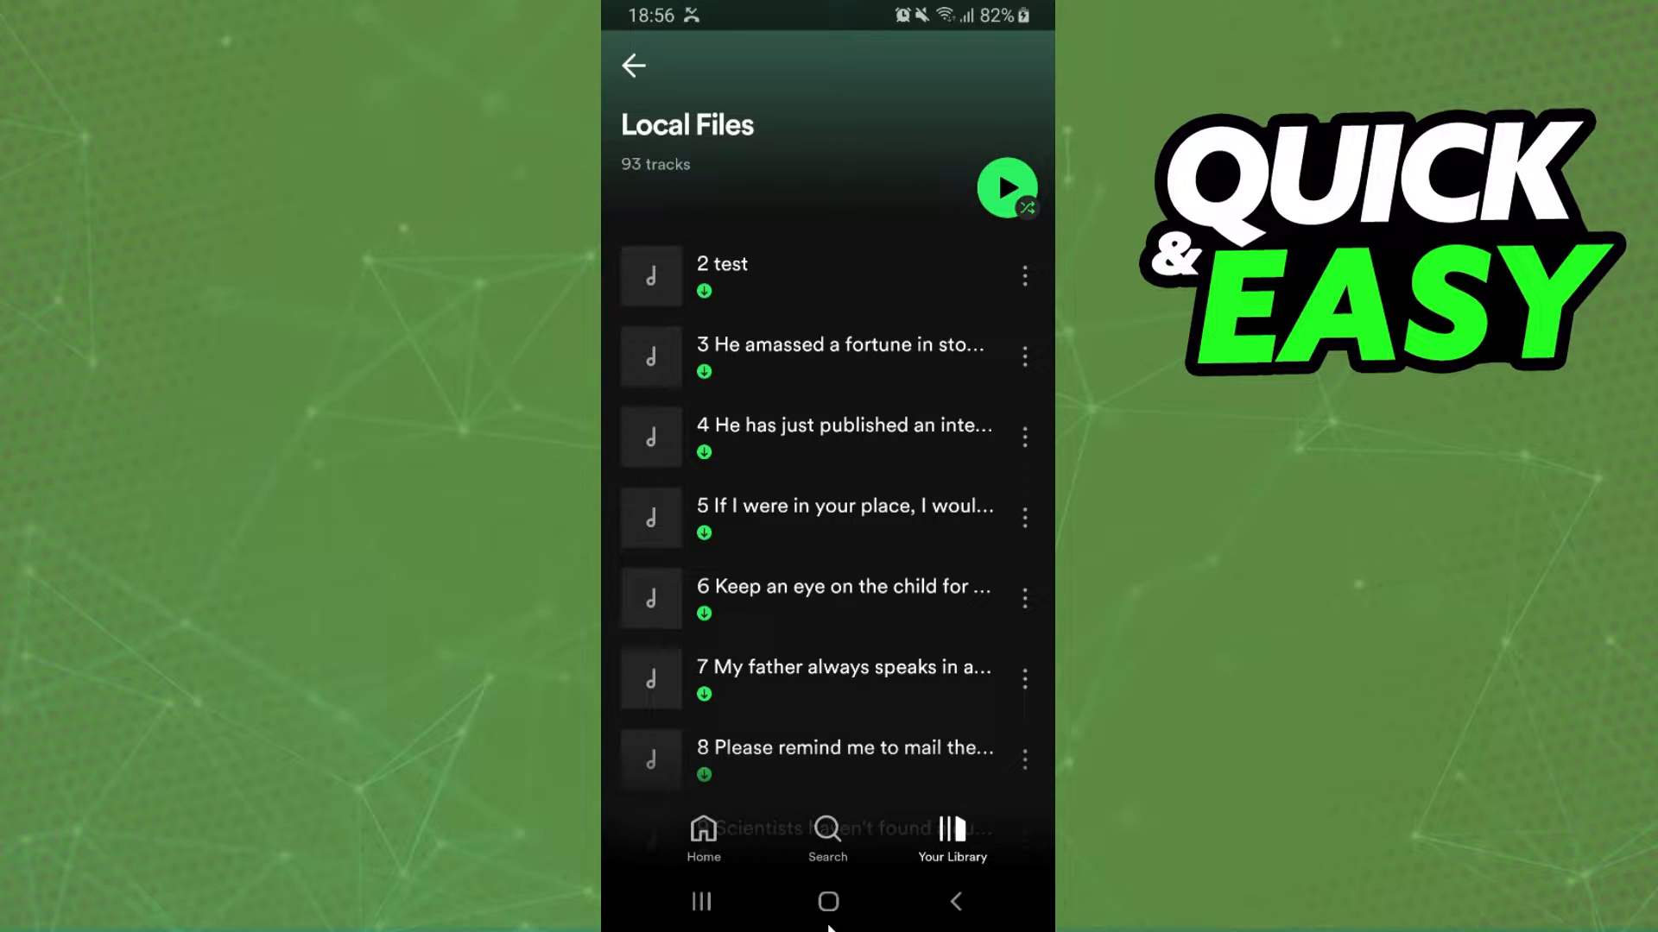
Leave Spotify for the home screen, reopen it and return to the Local Files track list
left_click(827, 902)
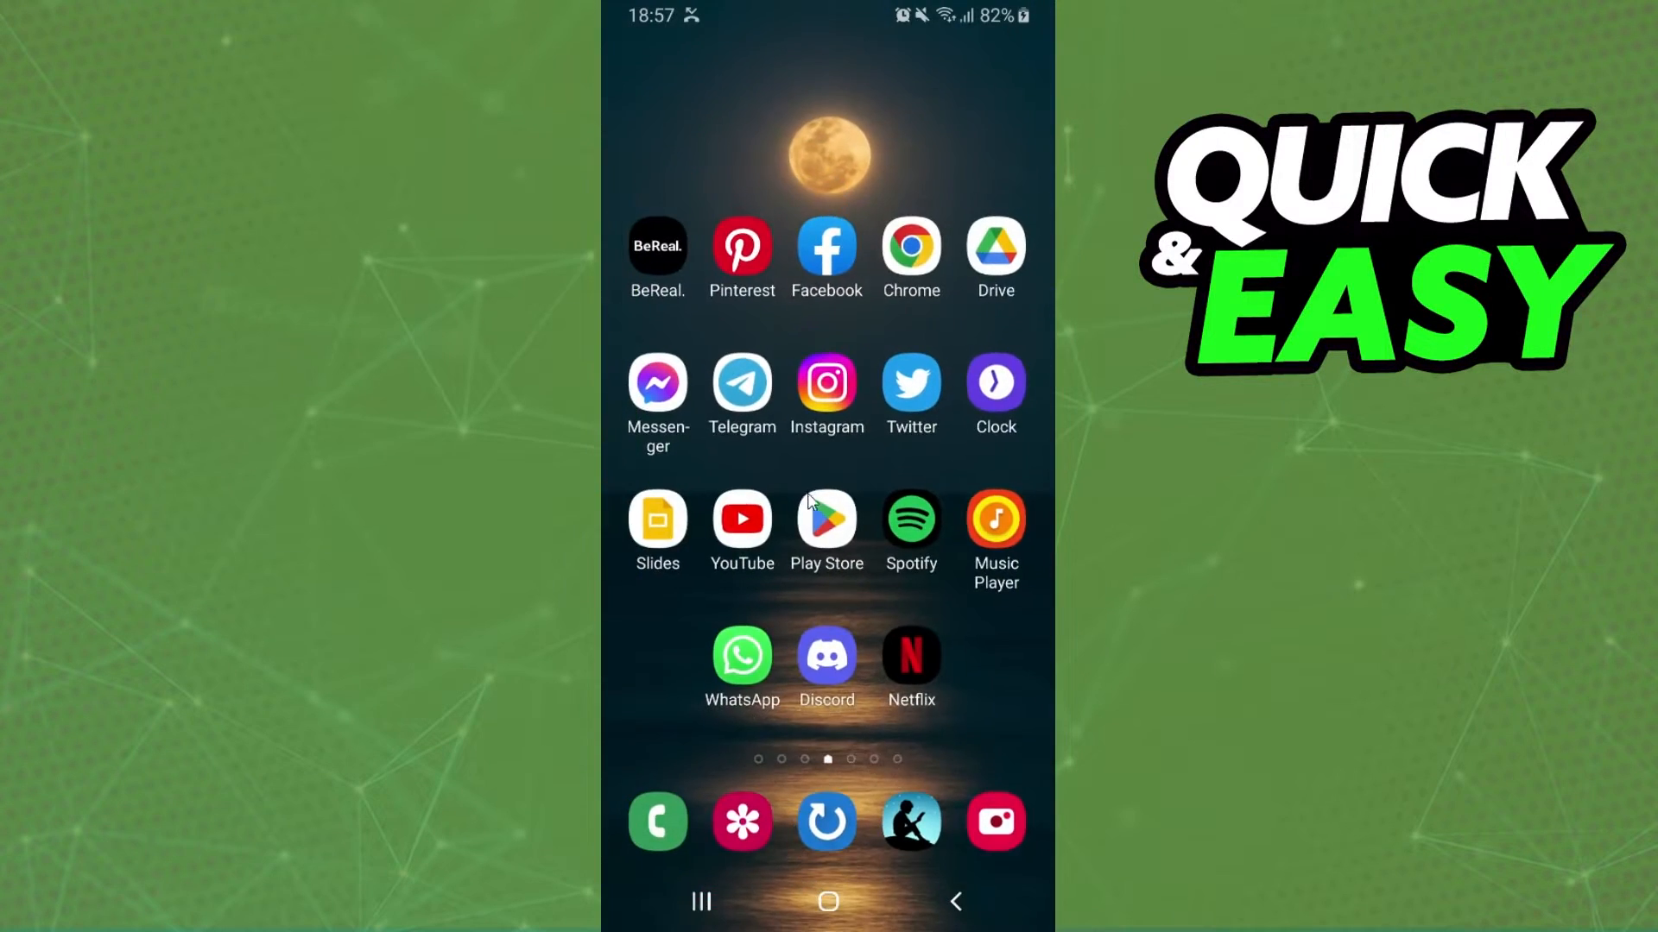
left_click(910, 520)
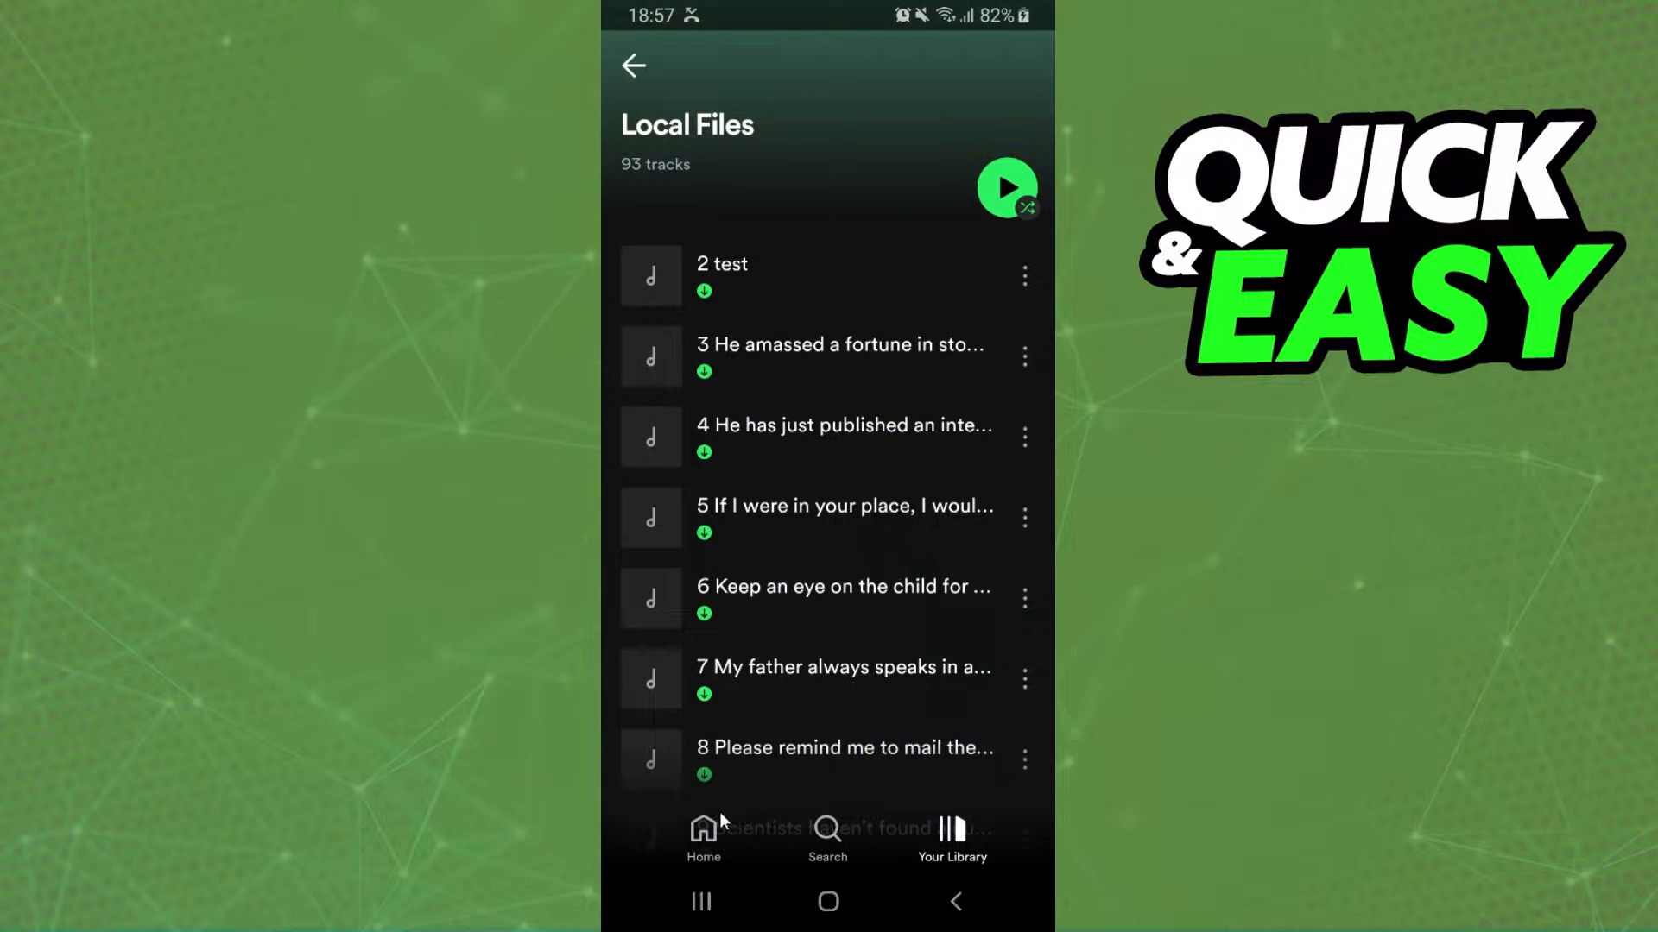
left_click(703, 841)
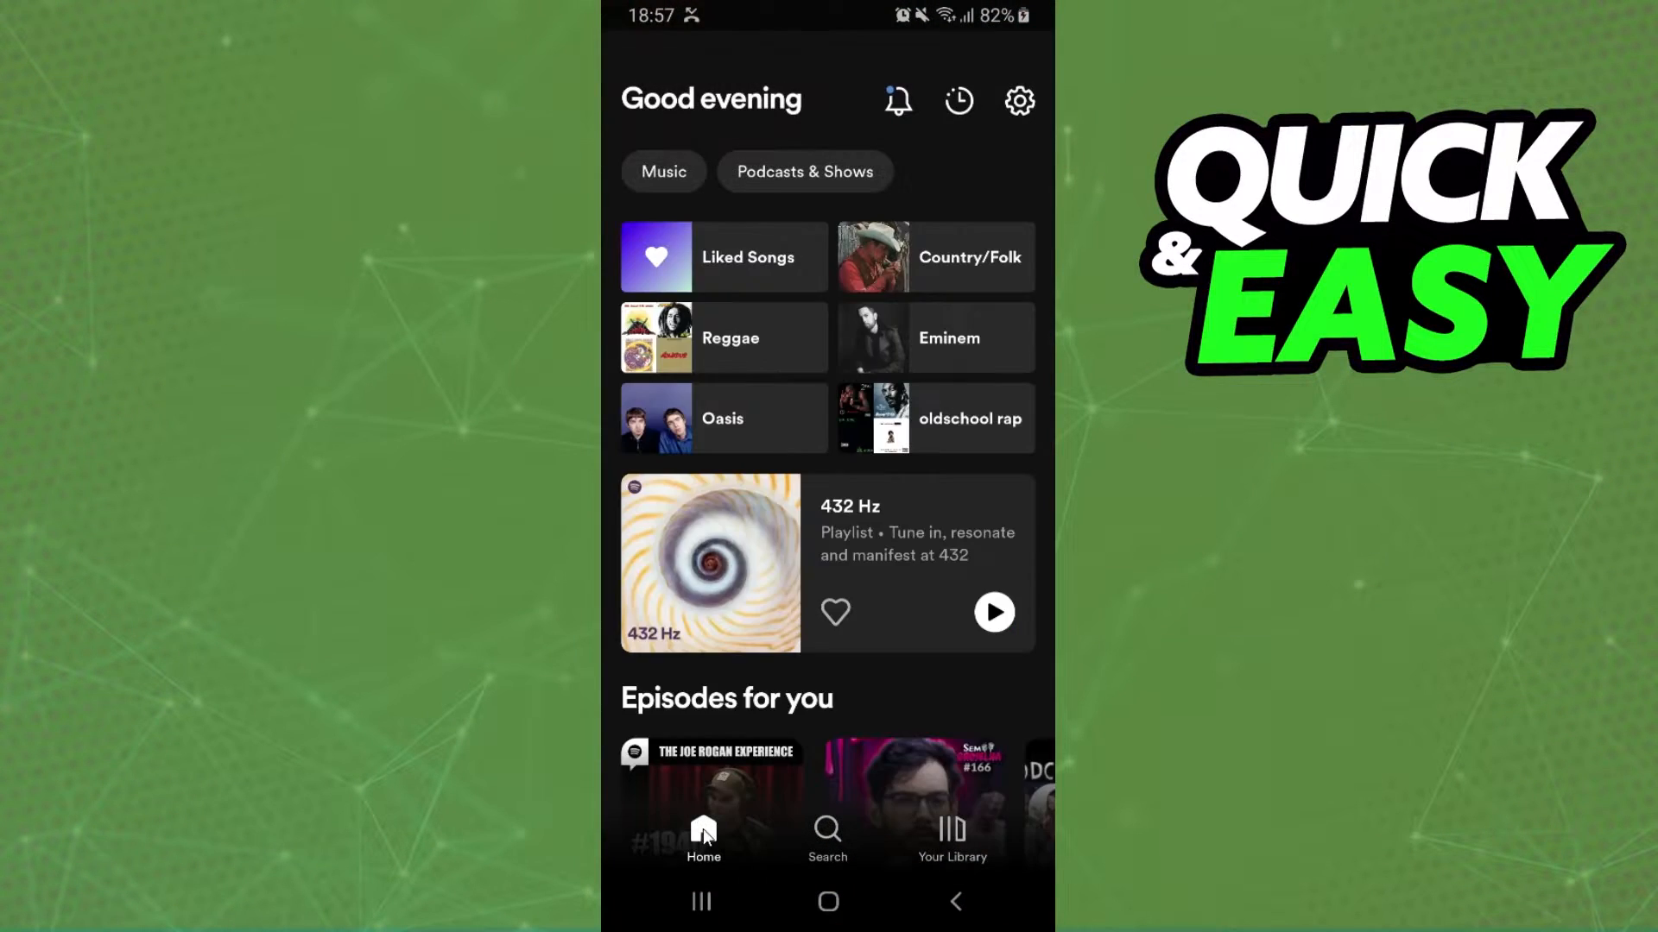
left_click(950, 835)
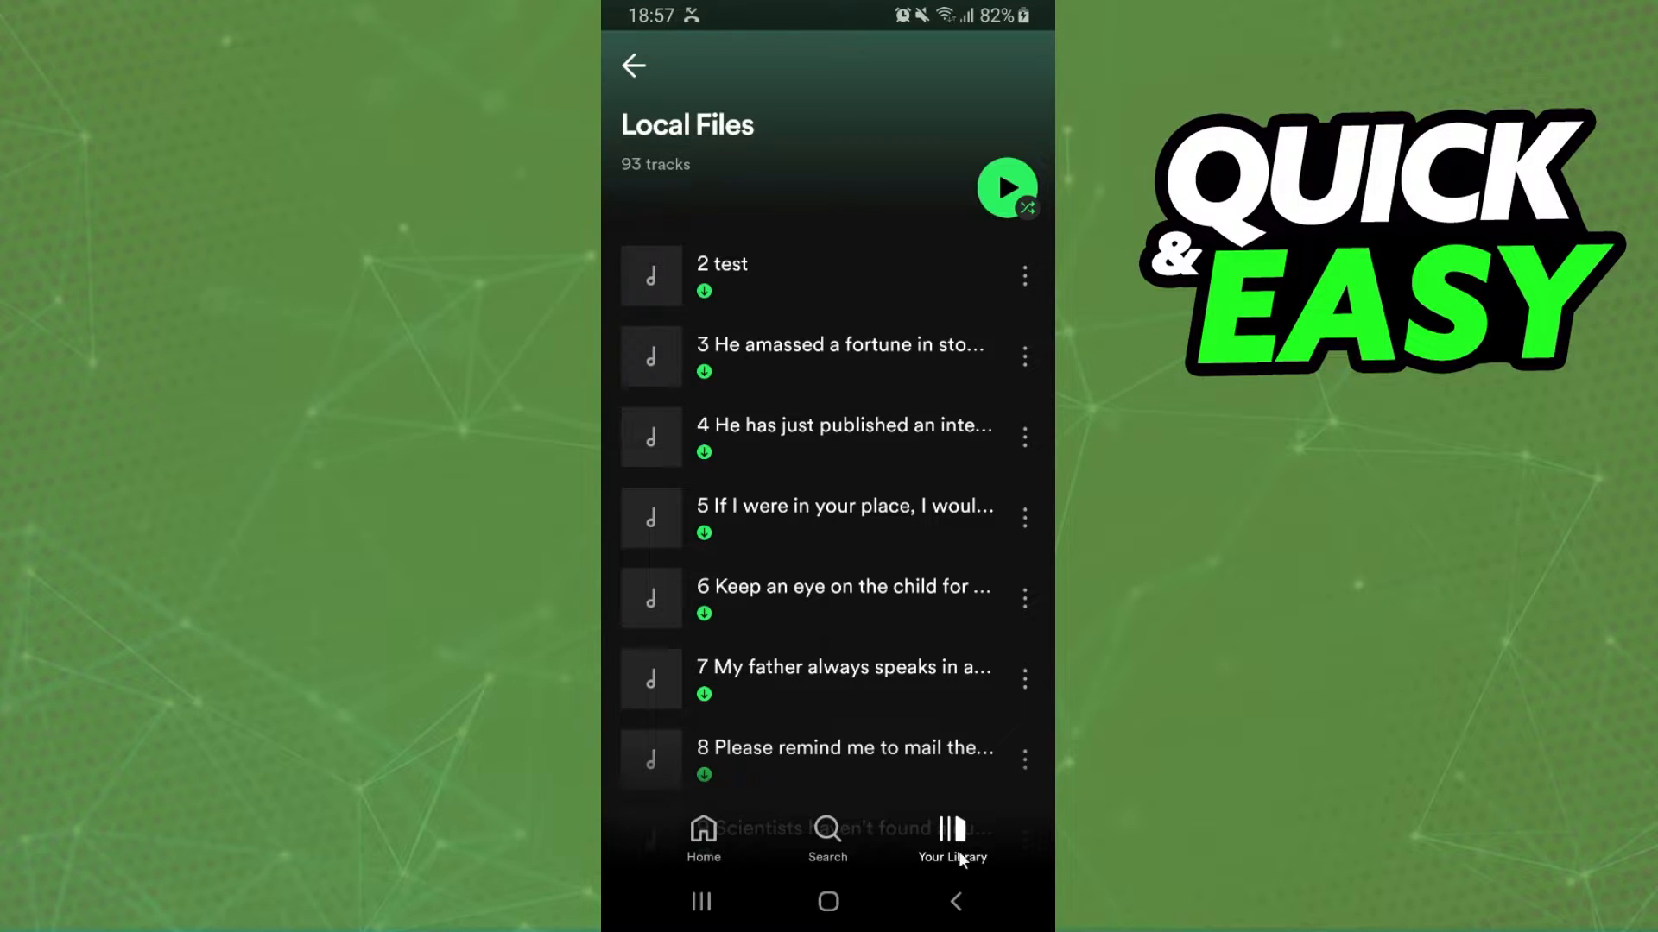
mouse_move(826, 616)
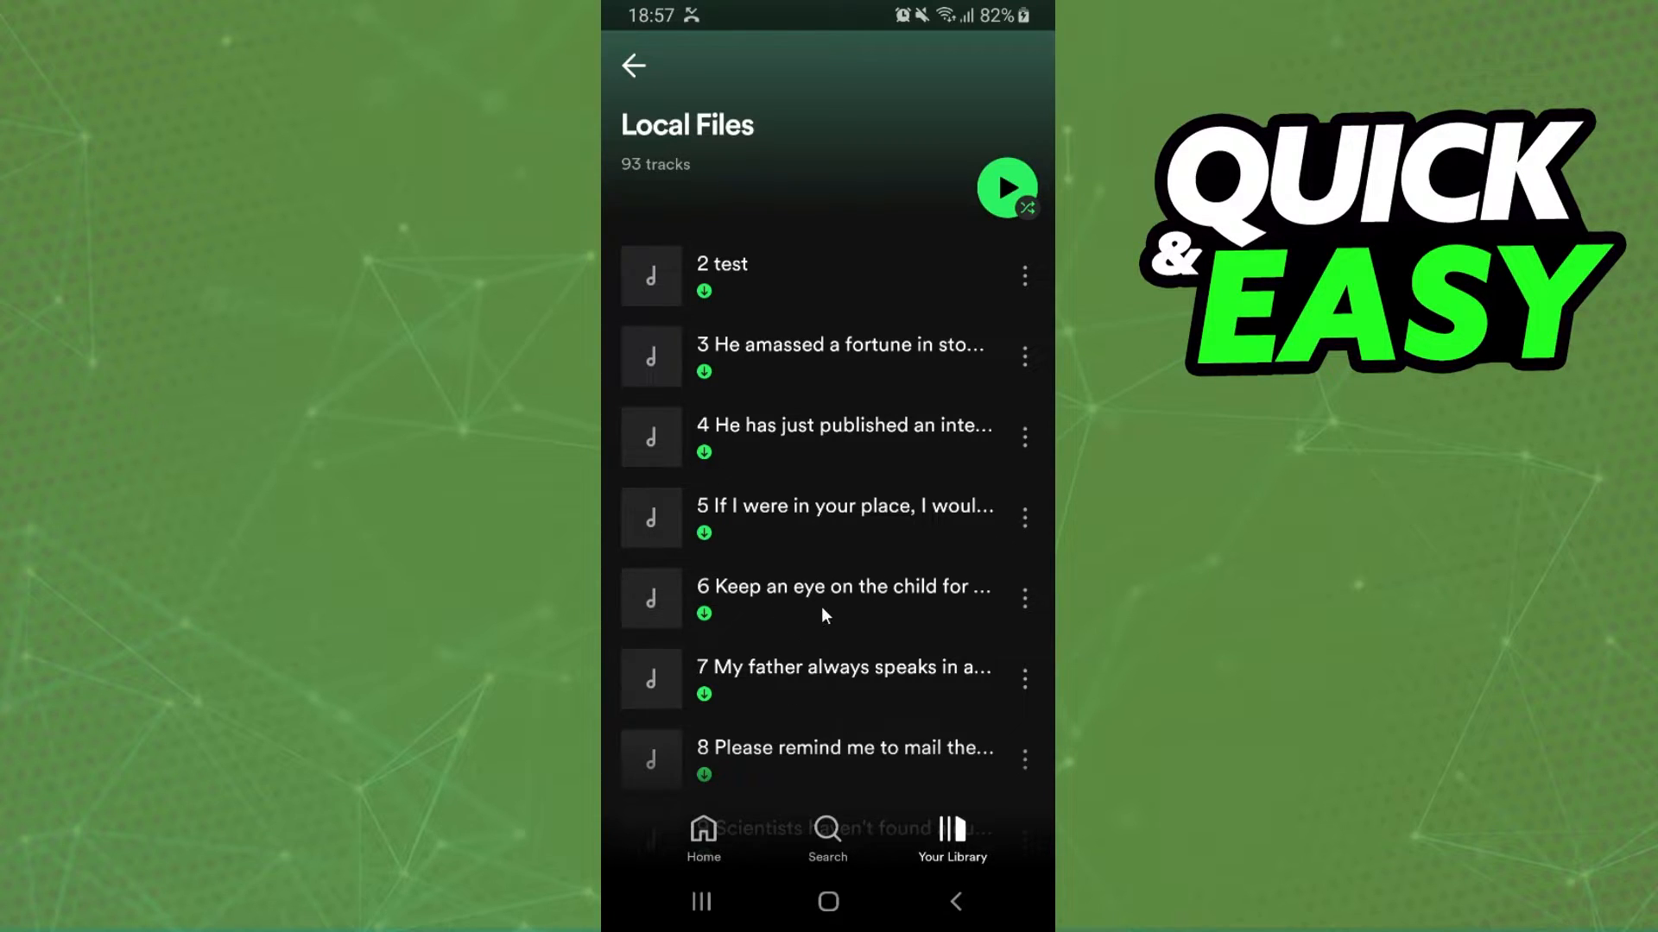
mouse_move(767, 737)
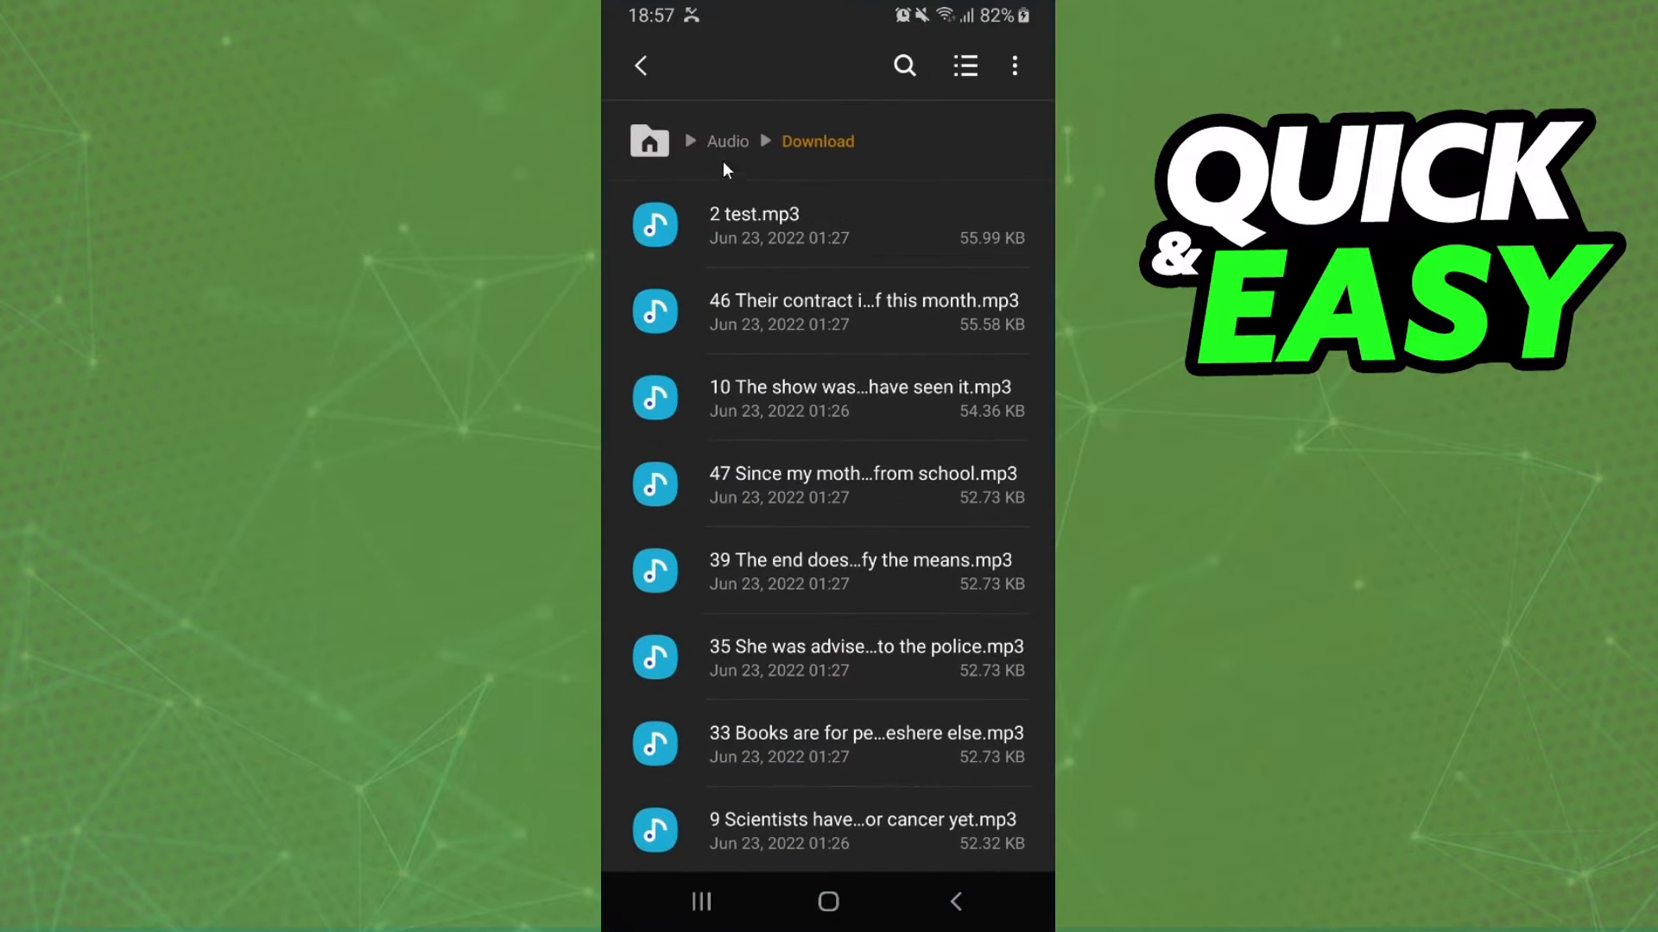
mouse_move(787, 357)
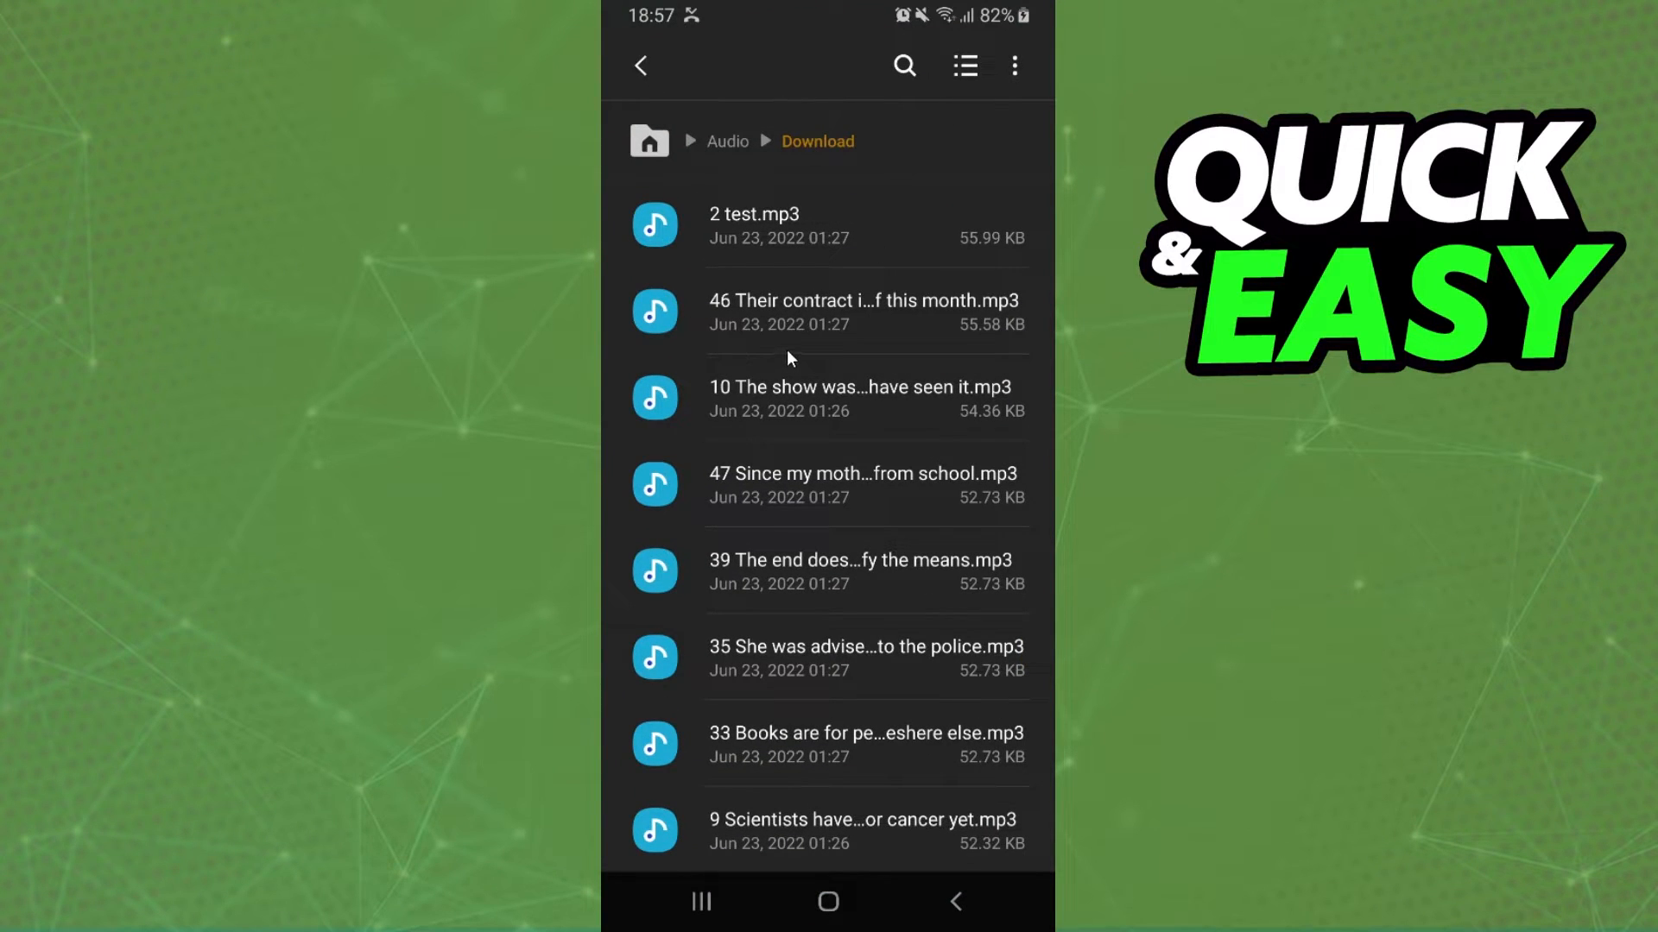
mouse_move(808, 573)
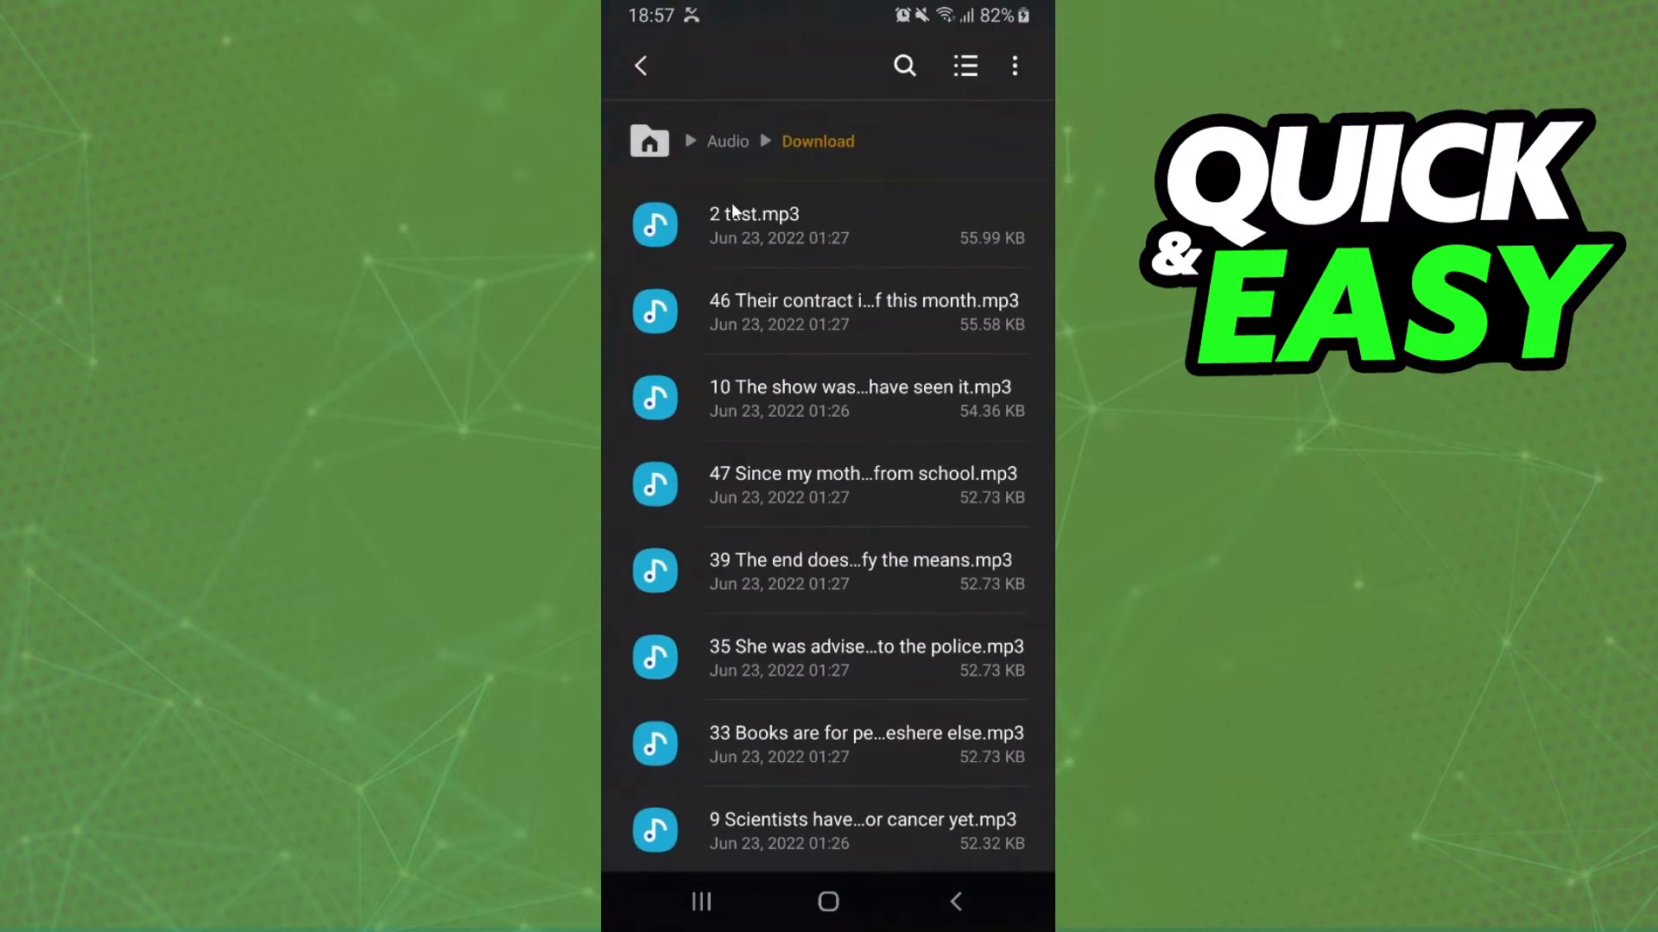
mouse_move(920, 238)
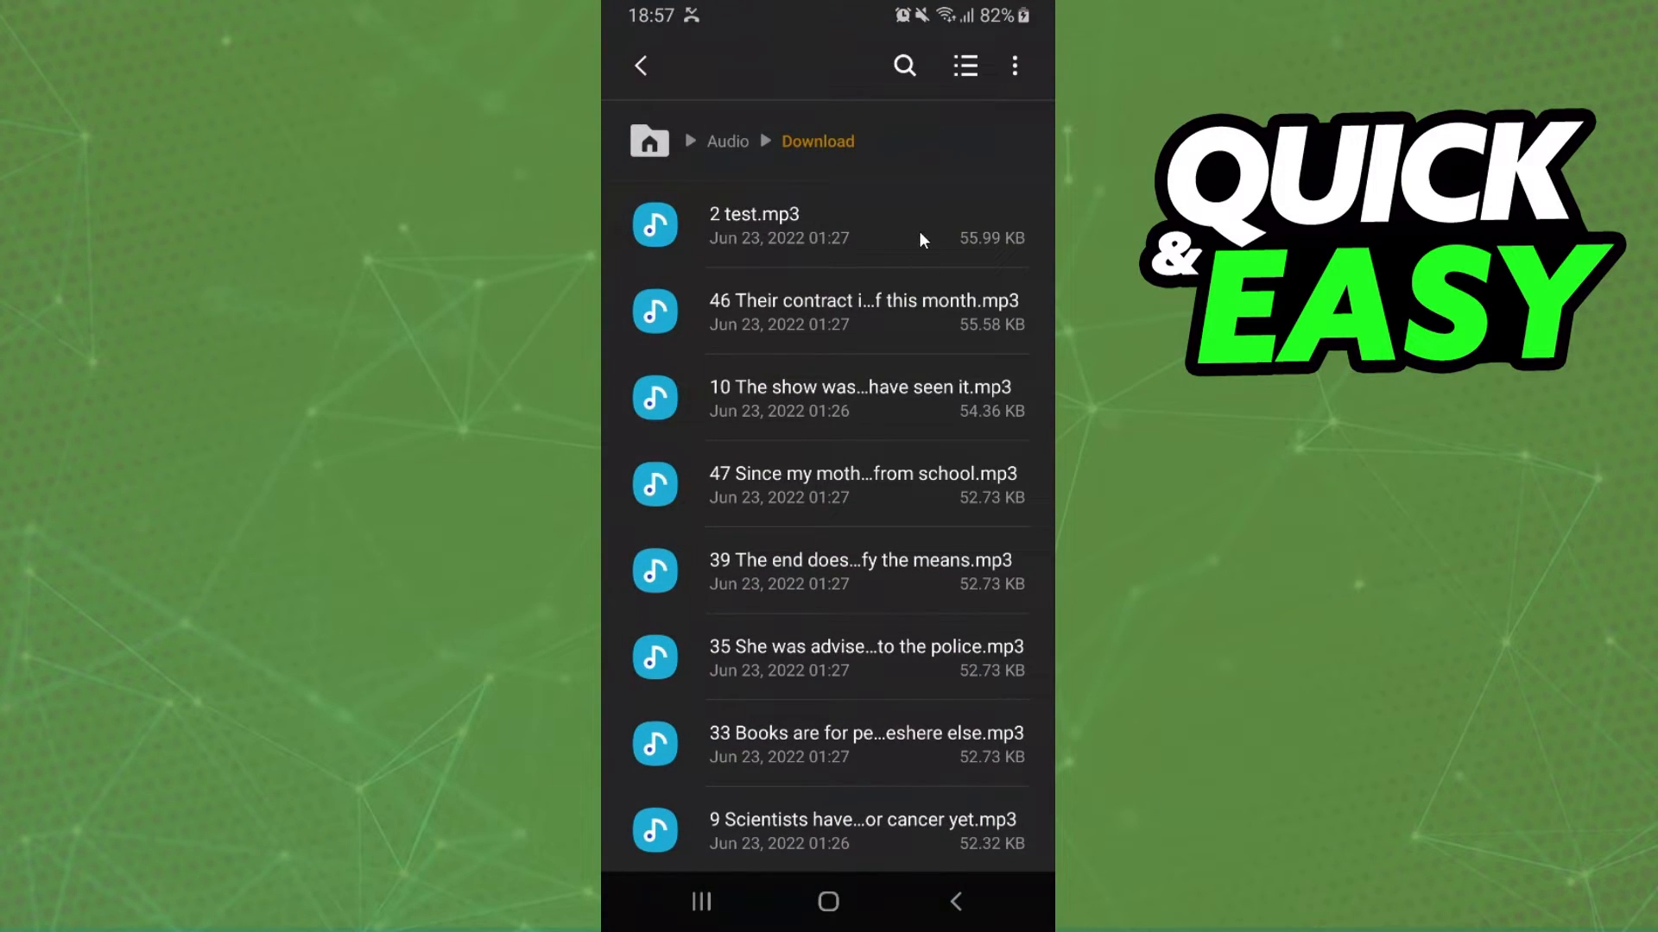
Rename 2 test.mp3 to '2 video test 123.mp3' via the file's more-actions Rename option
left_click(755, 225)
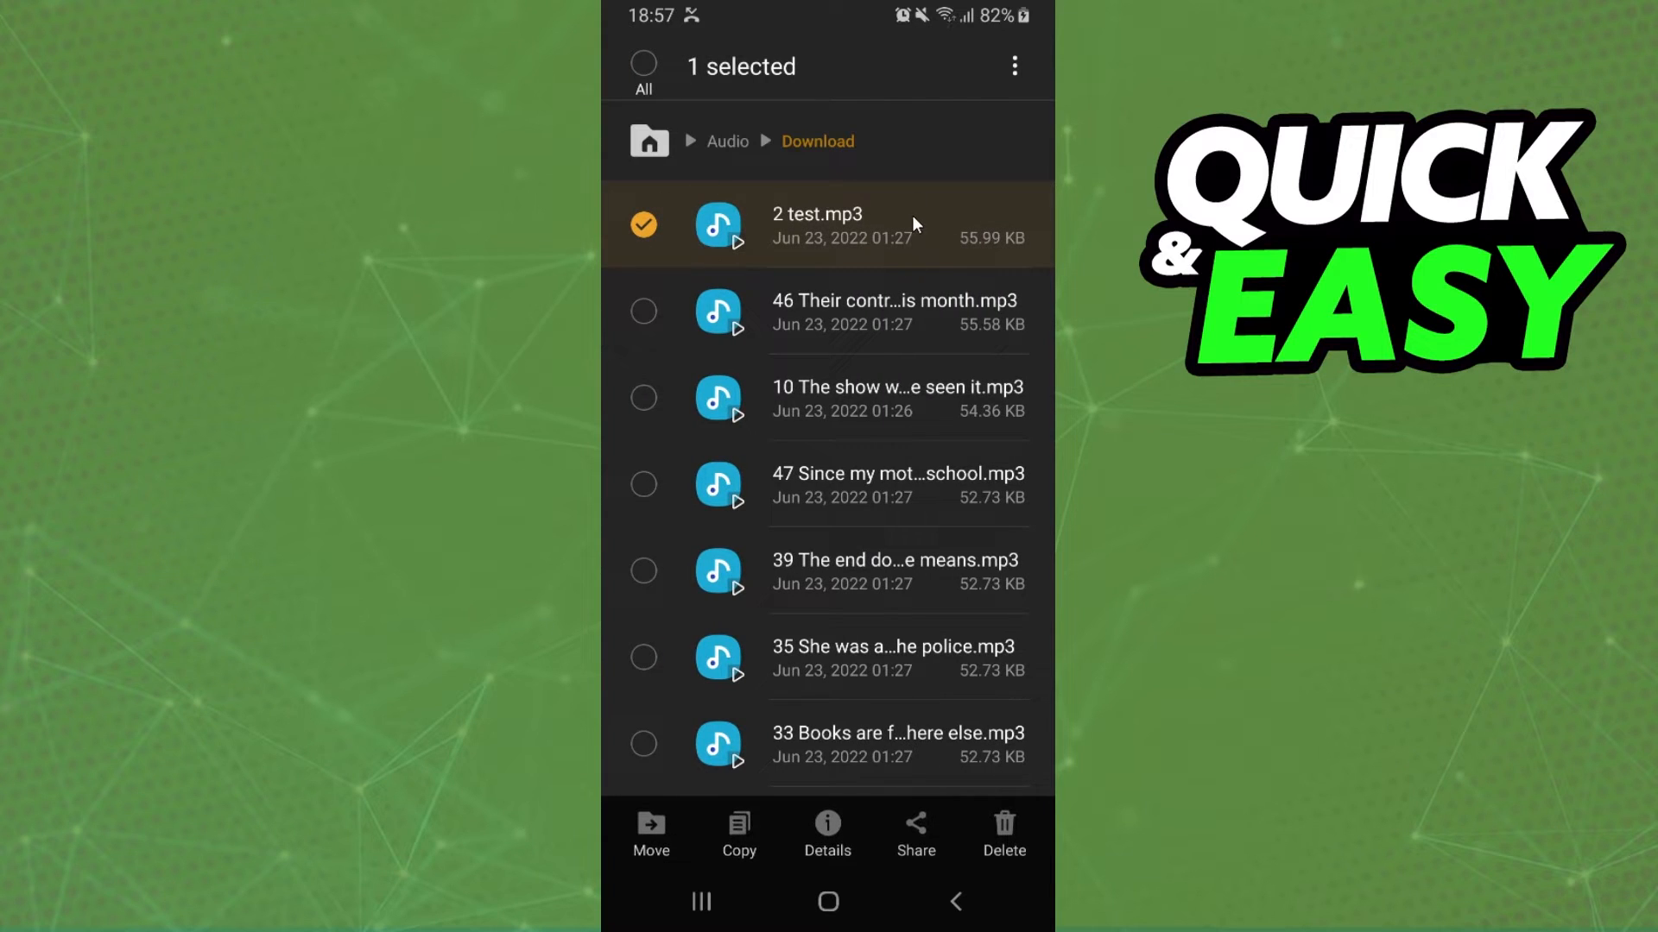
left_click(1014, 65)
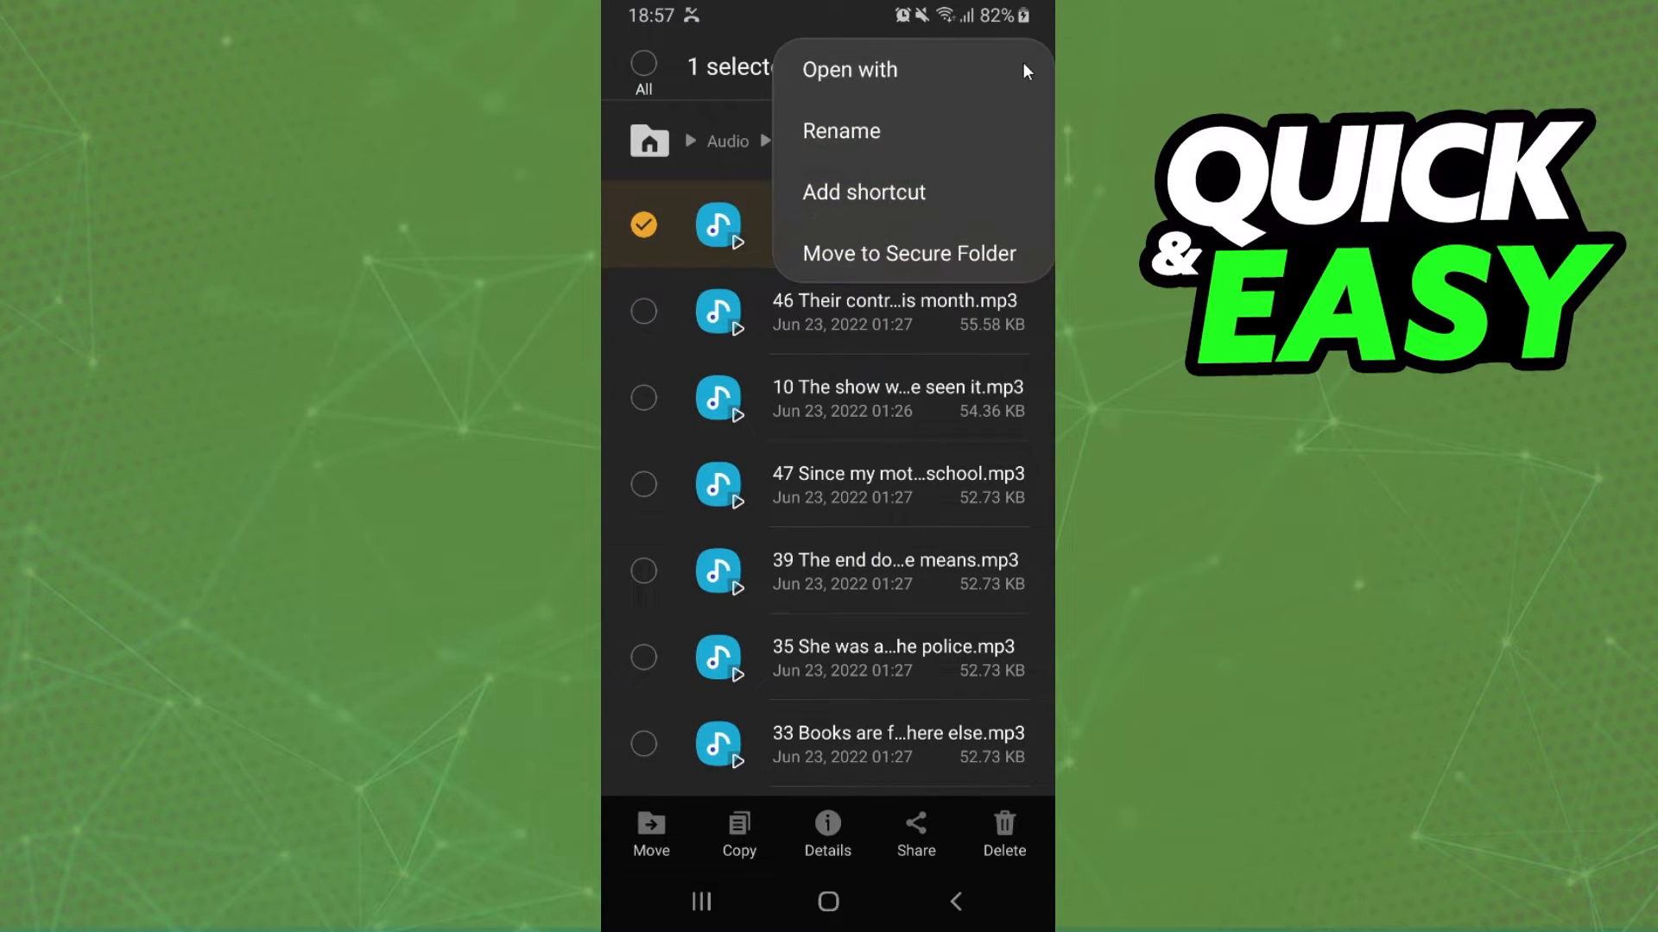
left_click(841, 130)
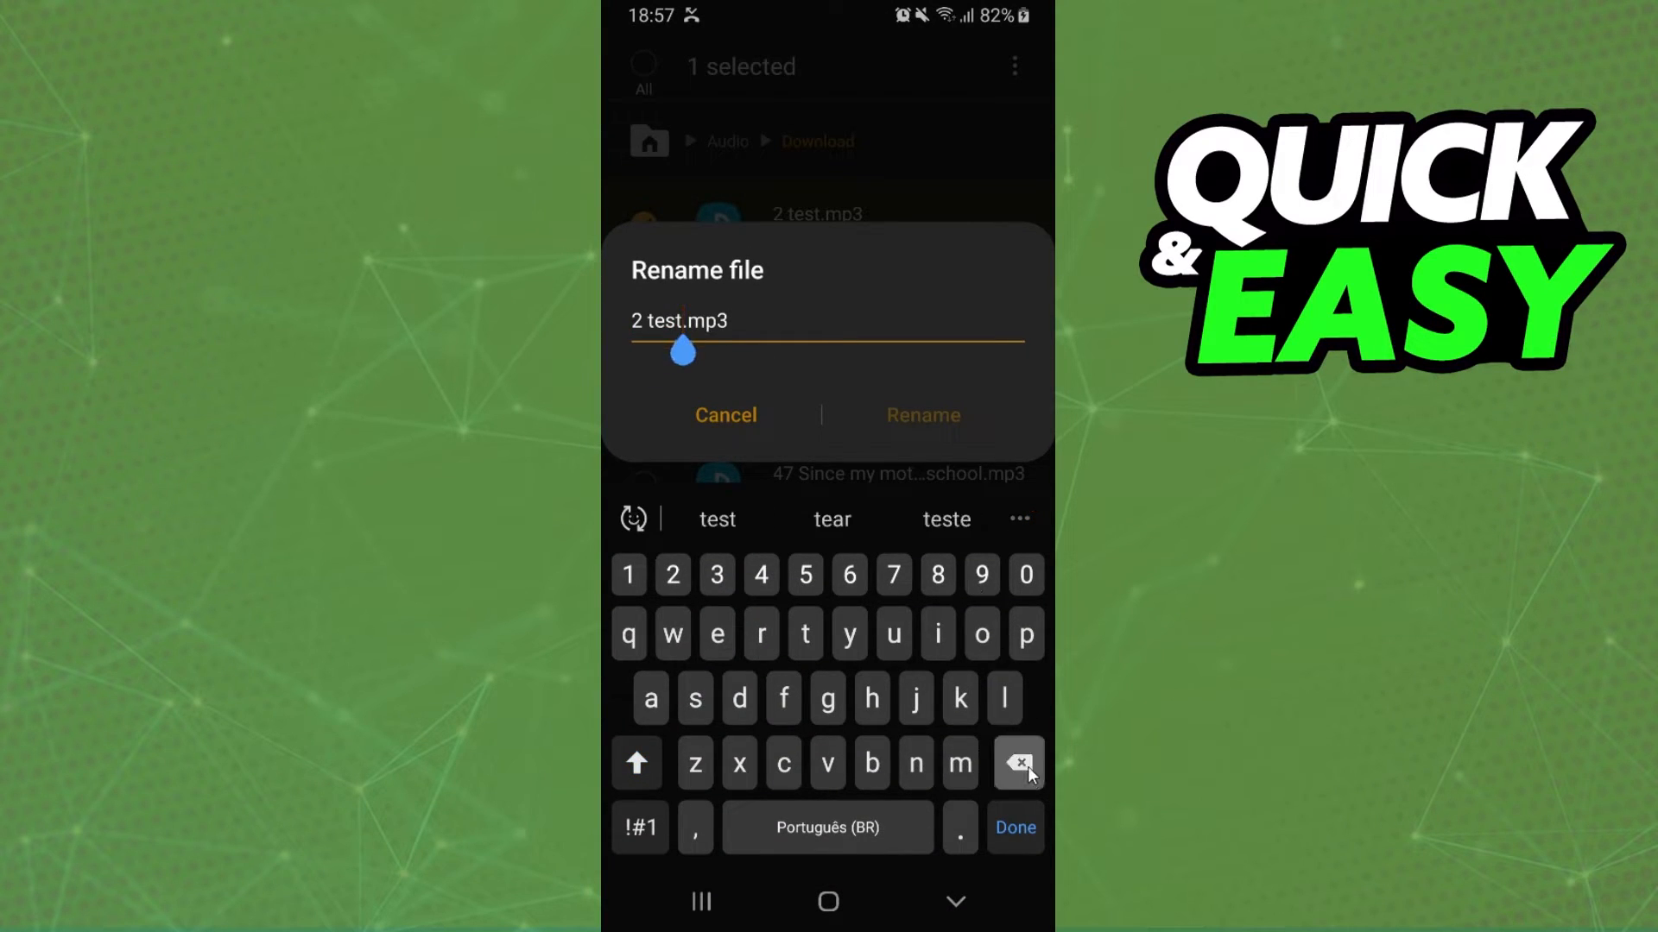
left_click(1017, 762)
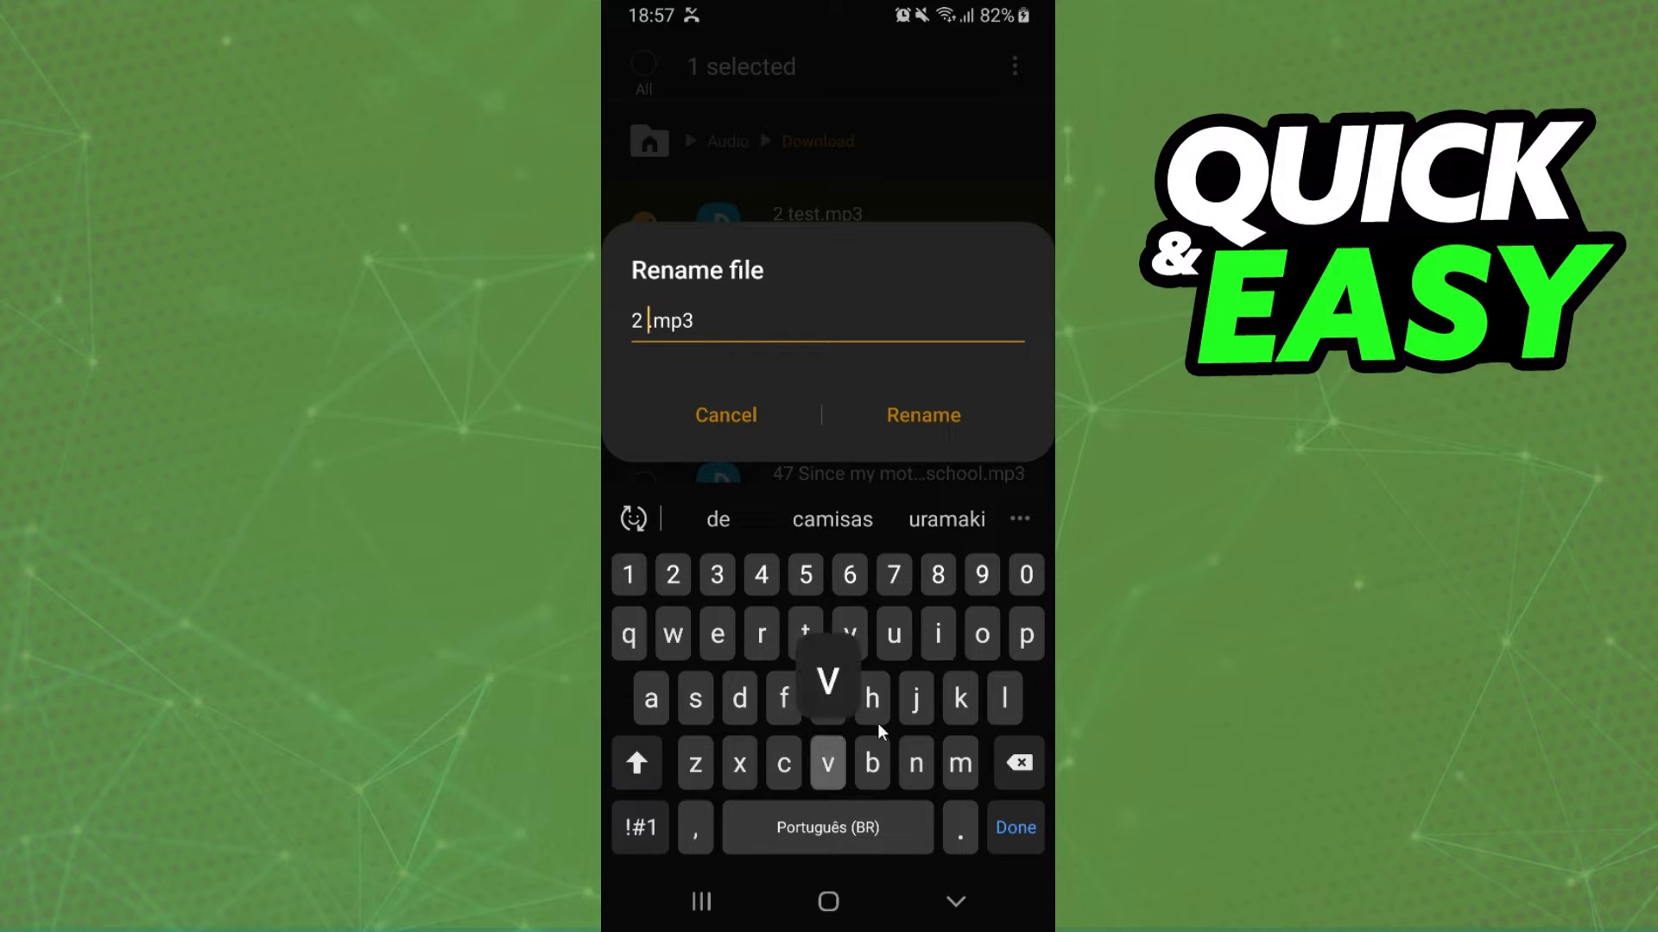
type("video test 123")
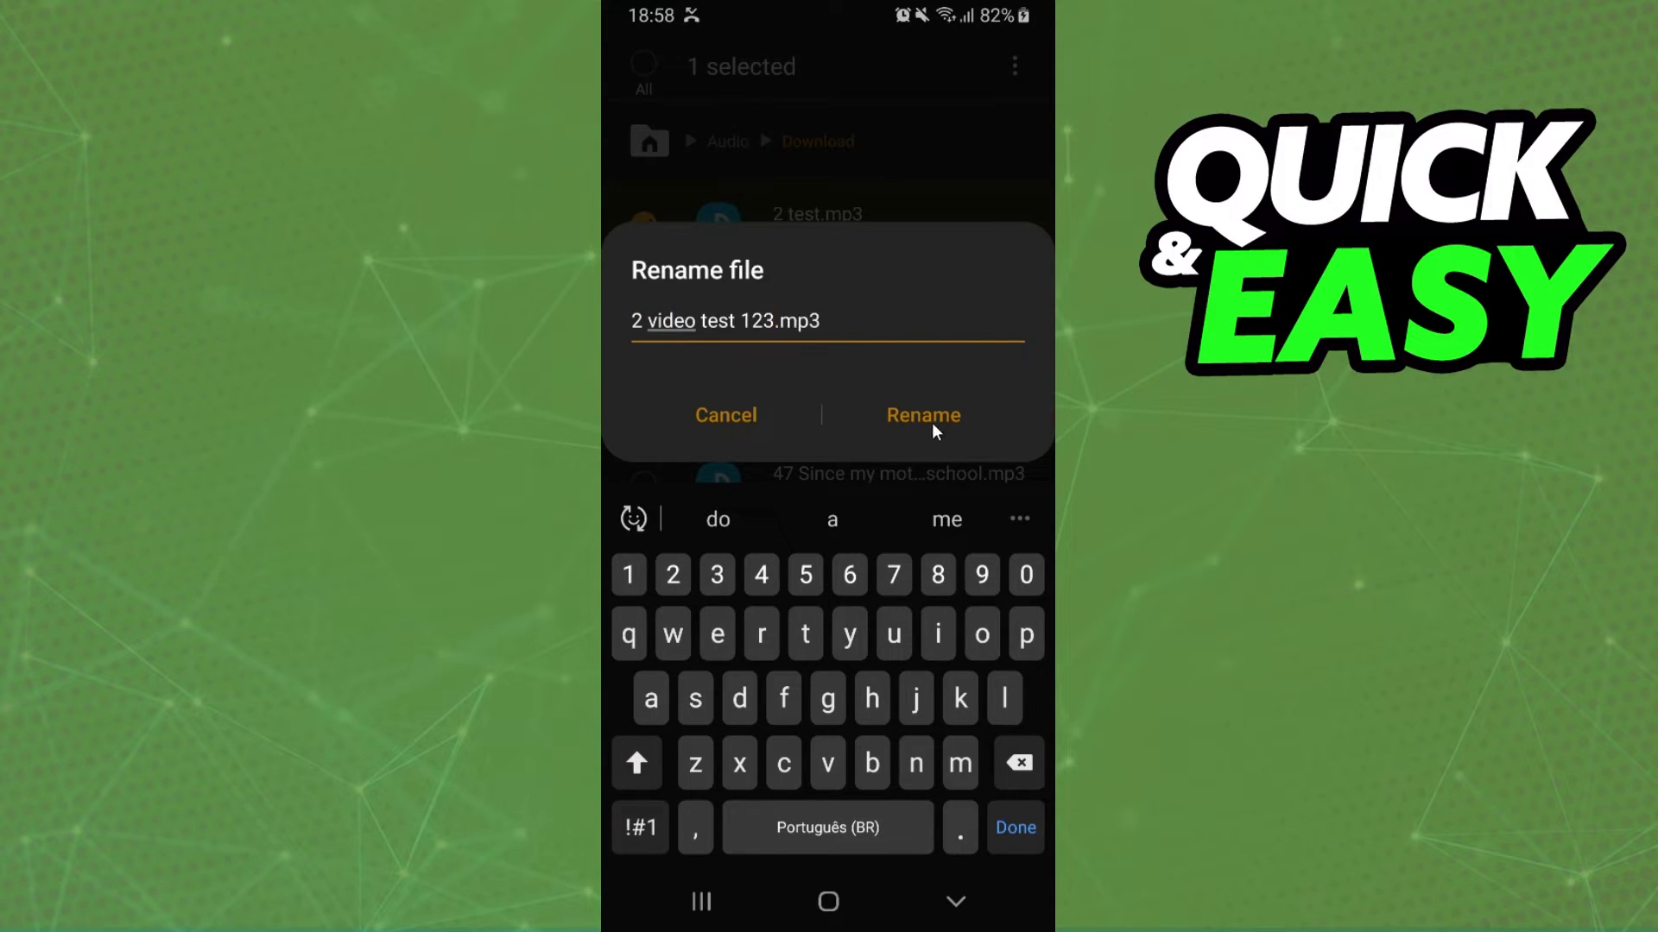
left_click(922, 414)
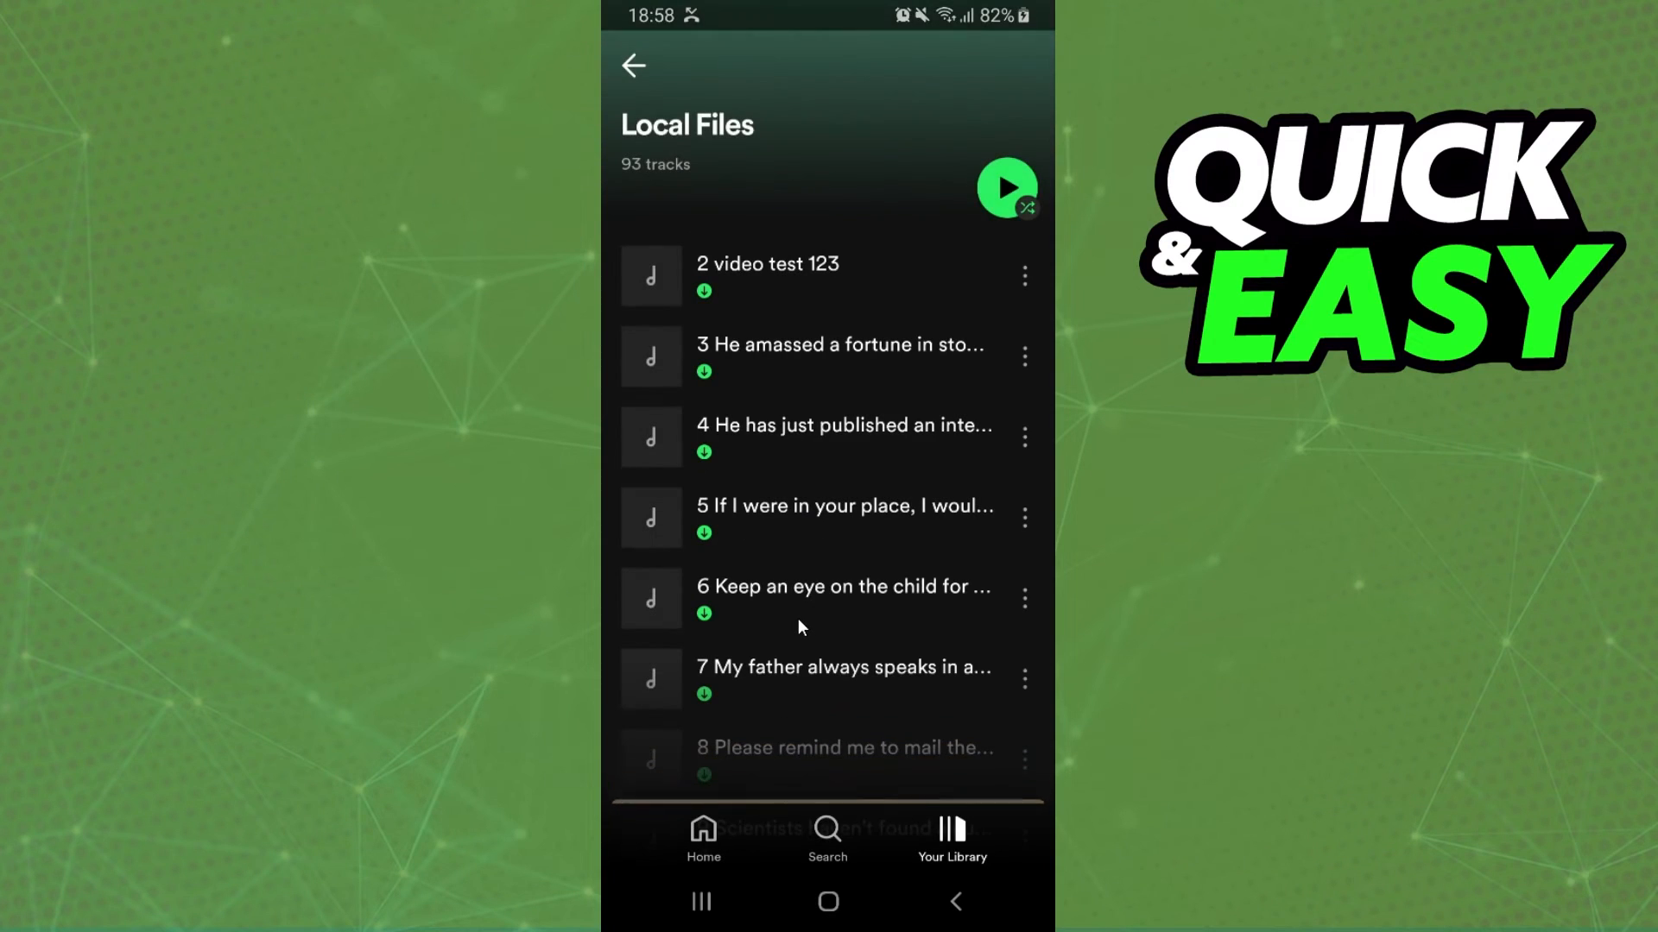
Scroll Local Files to see the renamed track, then leave Spotify for the home screen
scroll("down", 3)
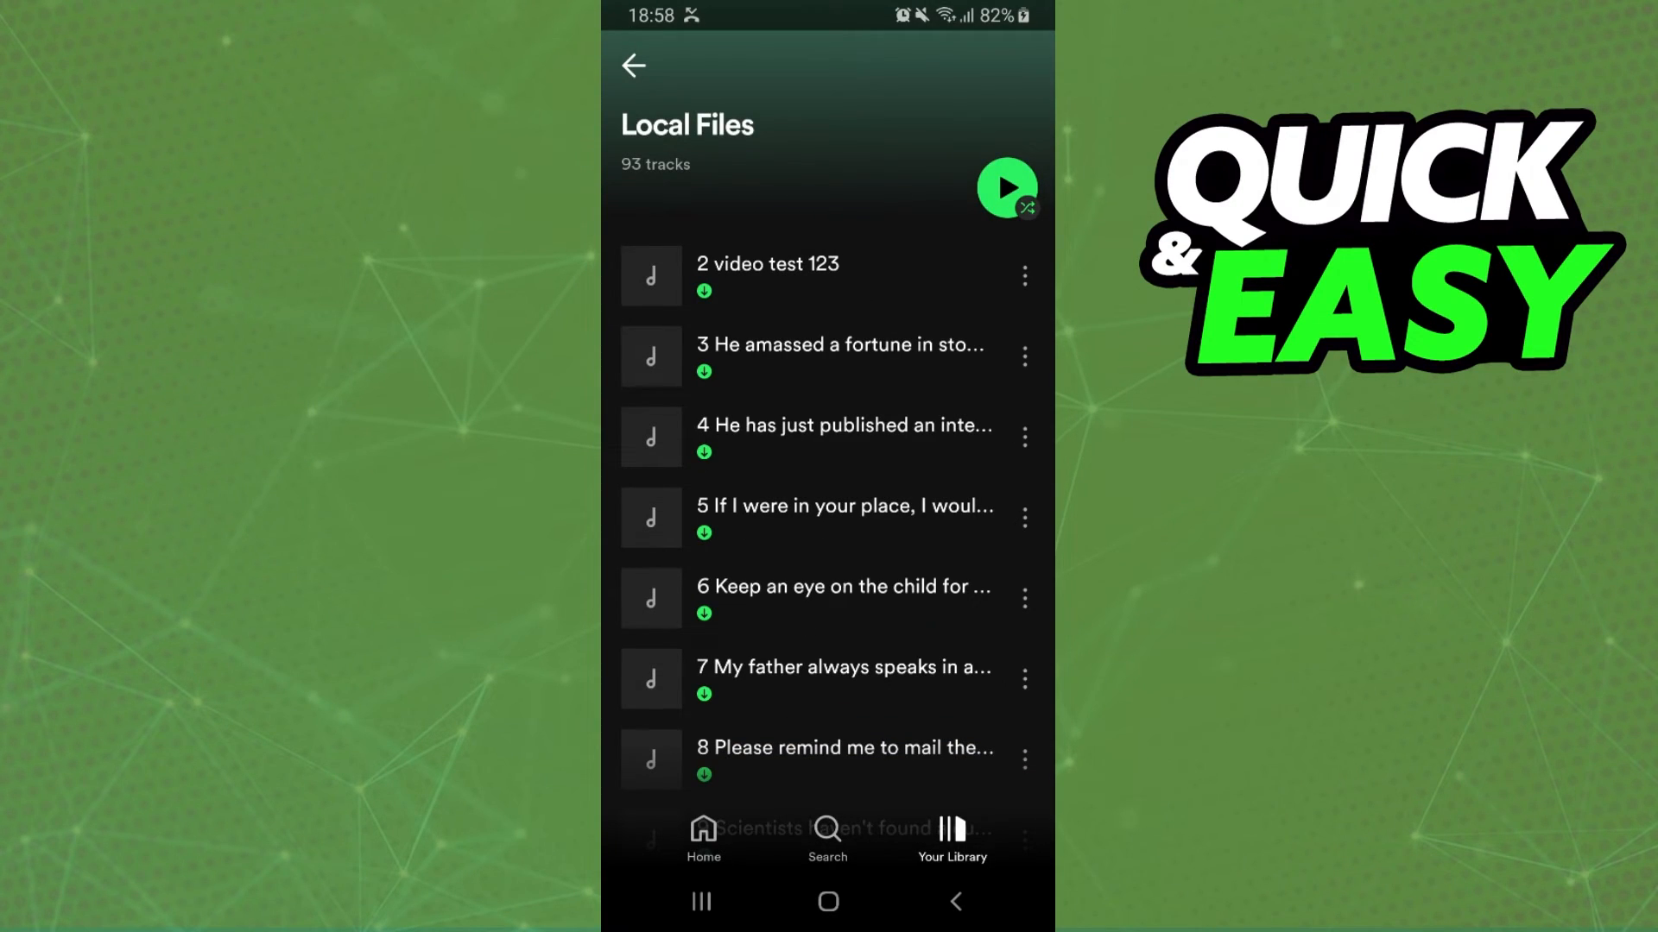
left_click(827, 901)
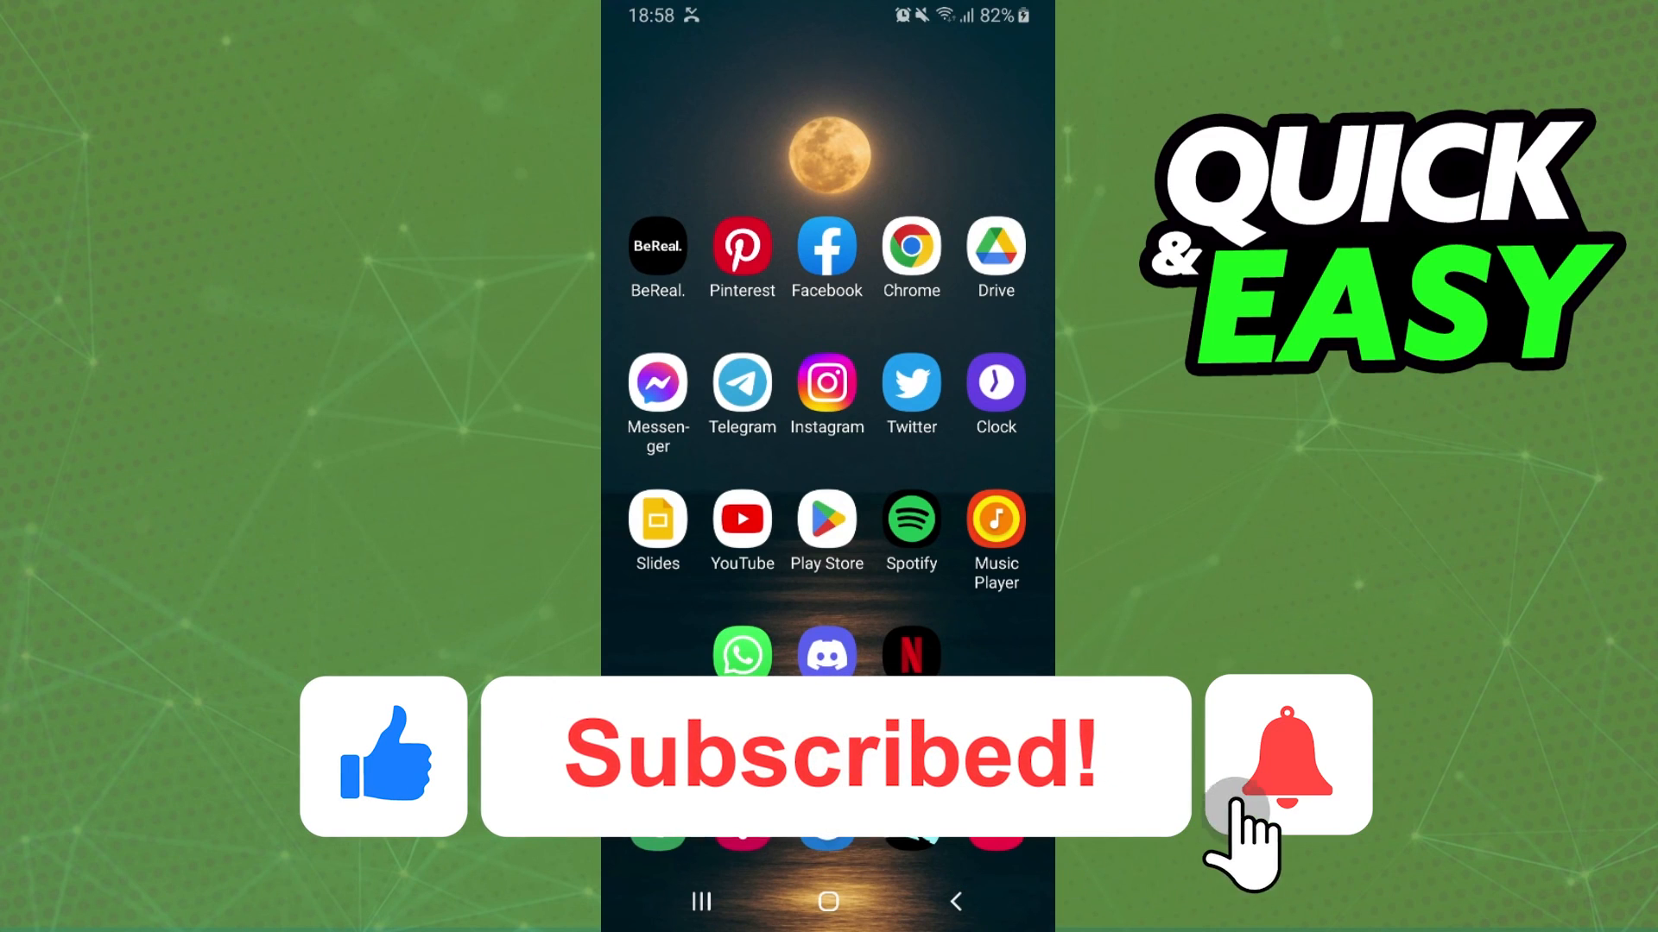
left_click(1286, 754)
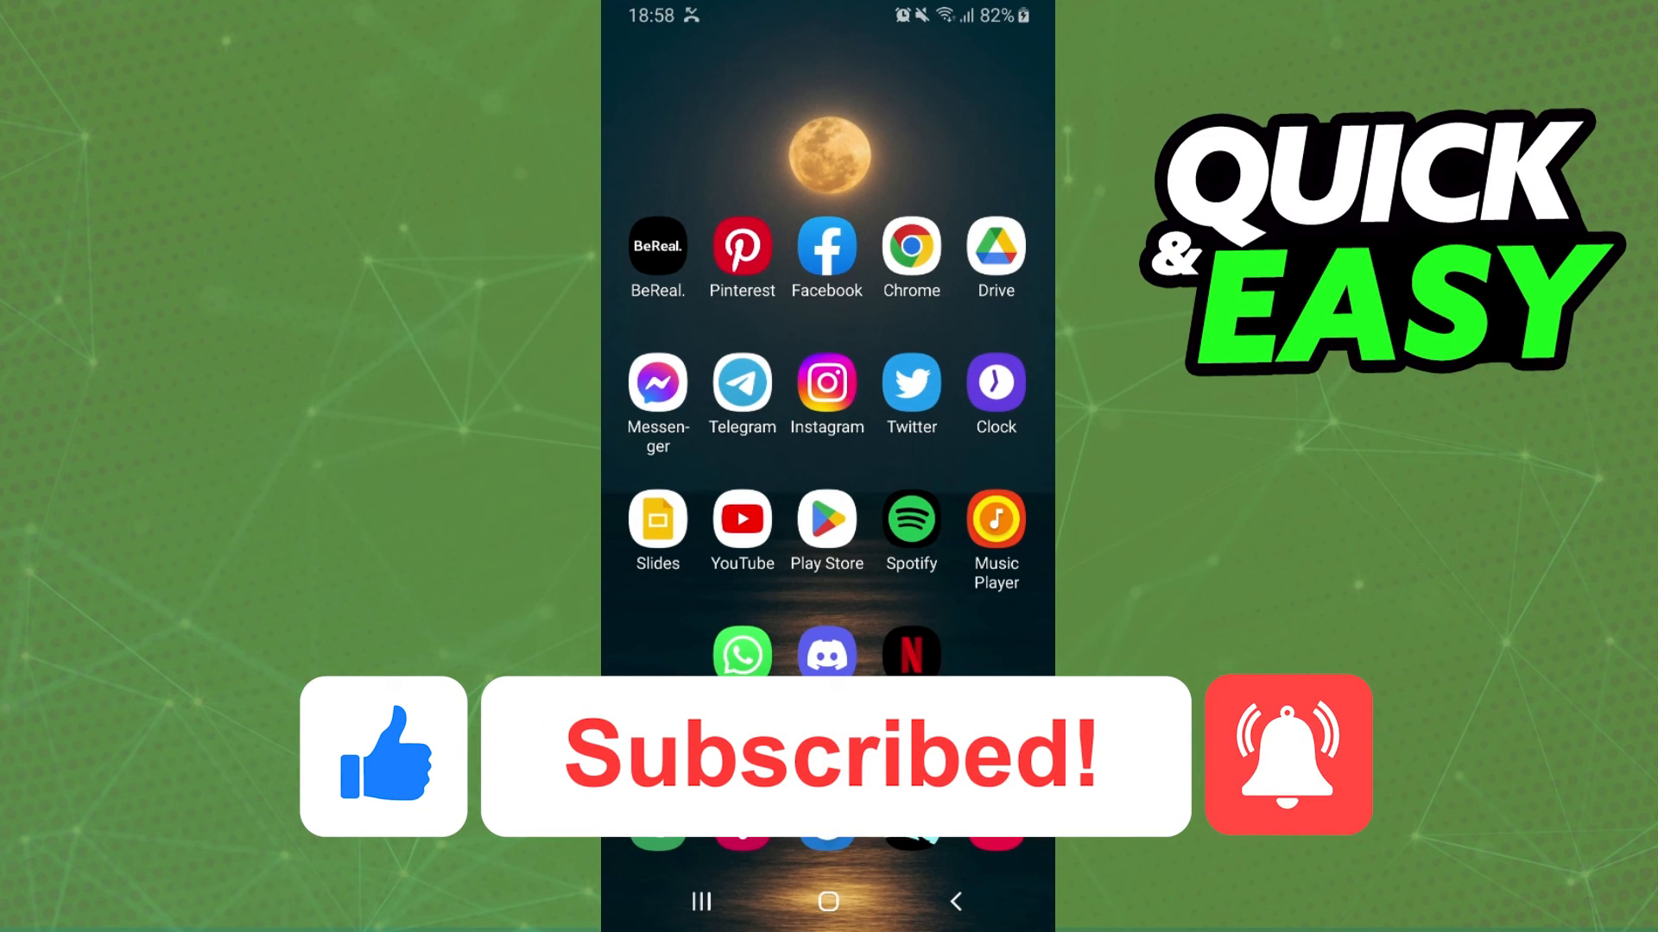